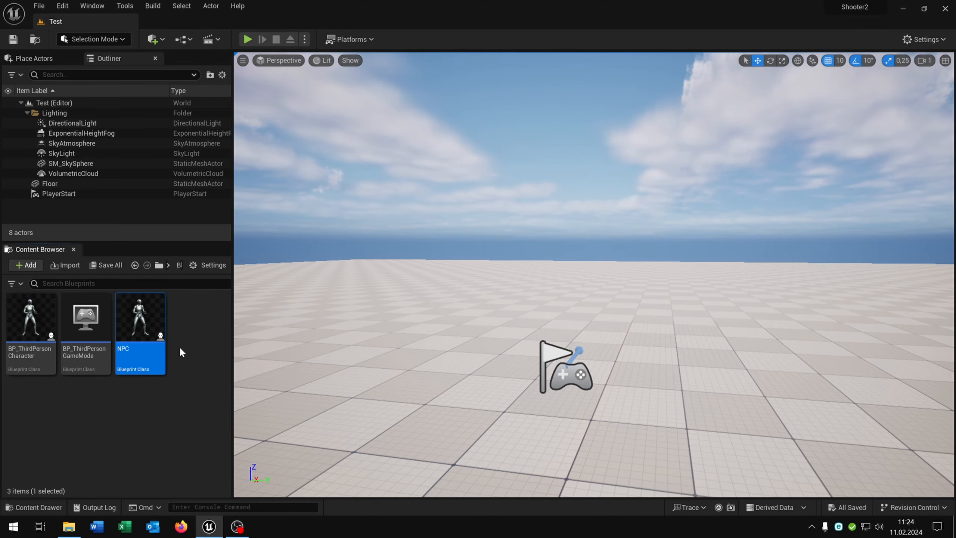
Step: Add the NPC blueprint from the Content Browser into the Test level
double_click(140, 316)
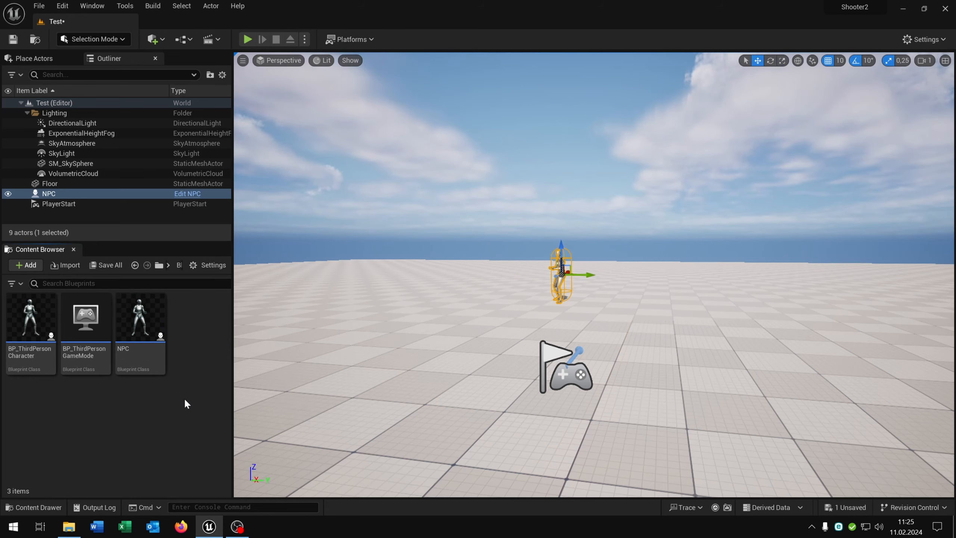
Step: Open the BP_ThirdPersonCharacter Blueprint to its event graph
double_click(30, 316)
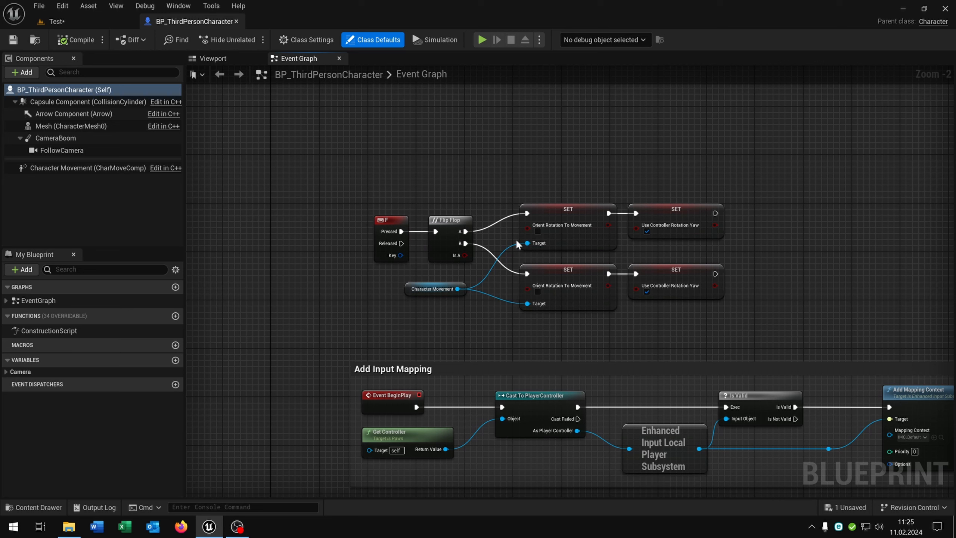
mouse_move(811, 215)
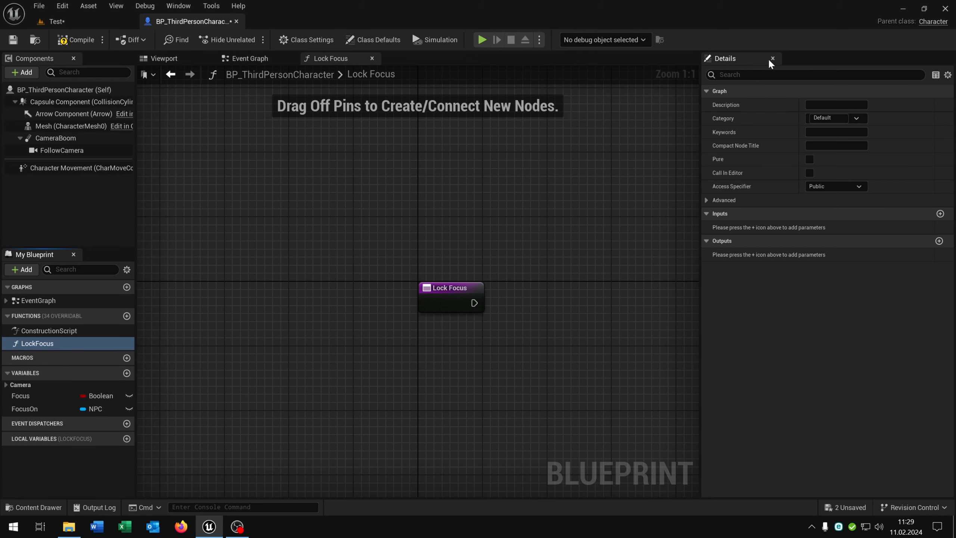
Step: Close the Details panel and add a Get Actor Eyes View Point node
click(773, 58)
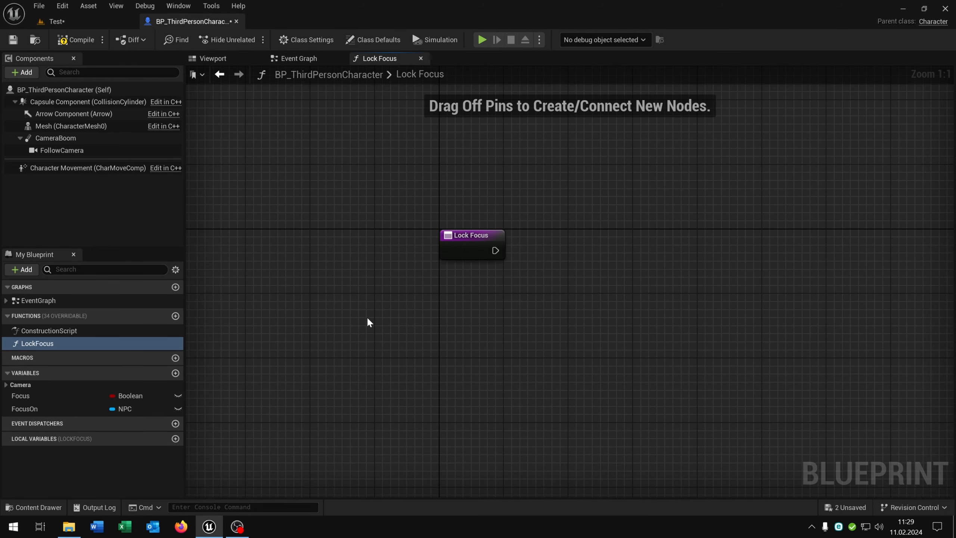
text(get)
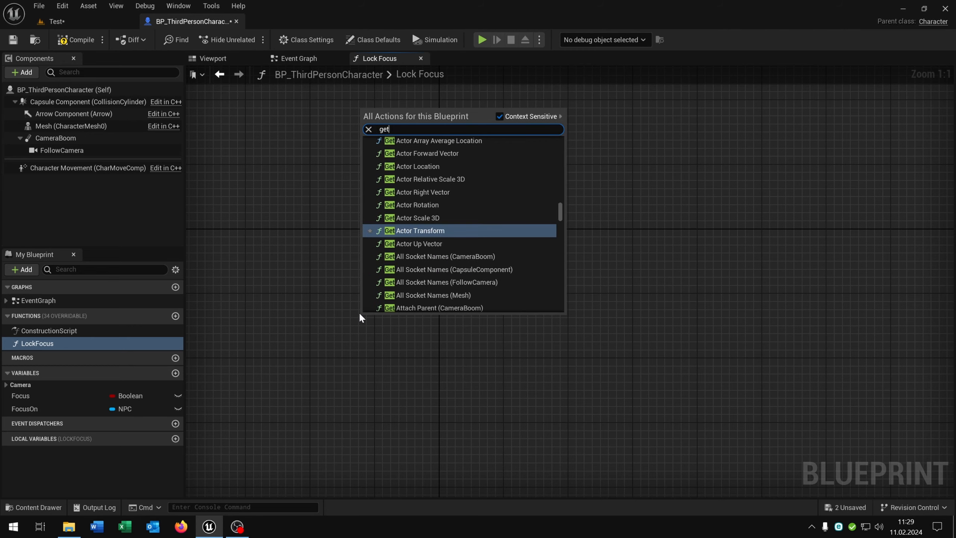
text(actor ey)
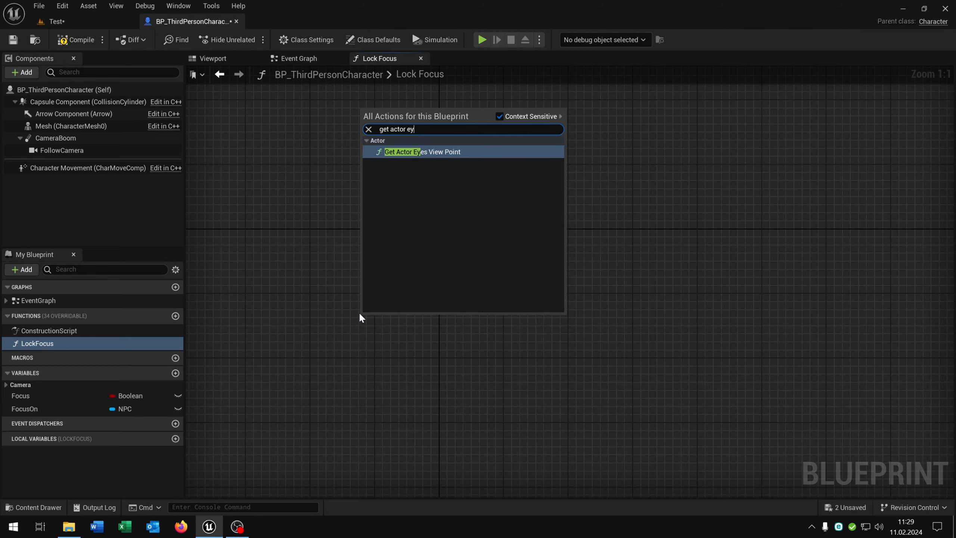
click(420, 151)
text(get f)
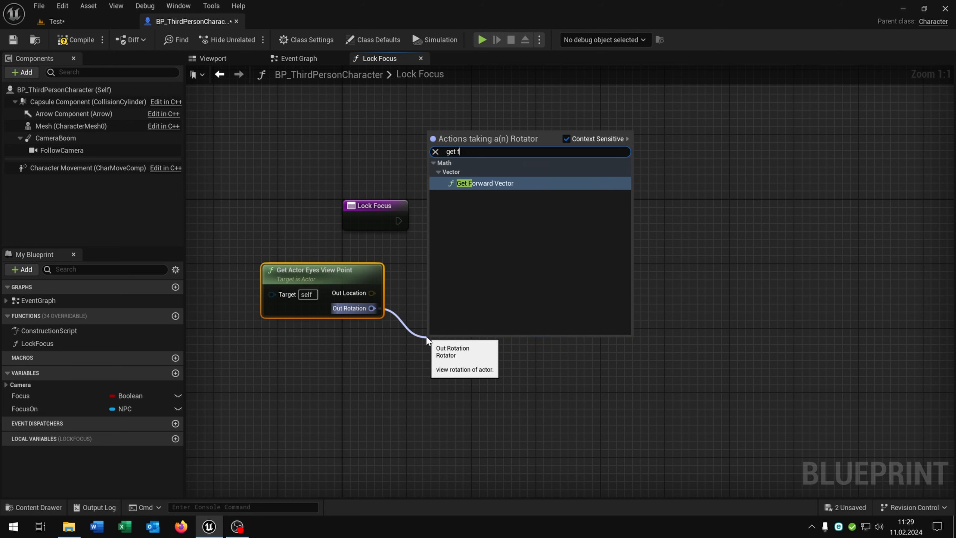
Step: Get the view rotation's forward vector and multiply it by 500
click(485, 183)
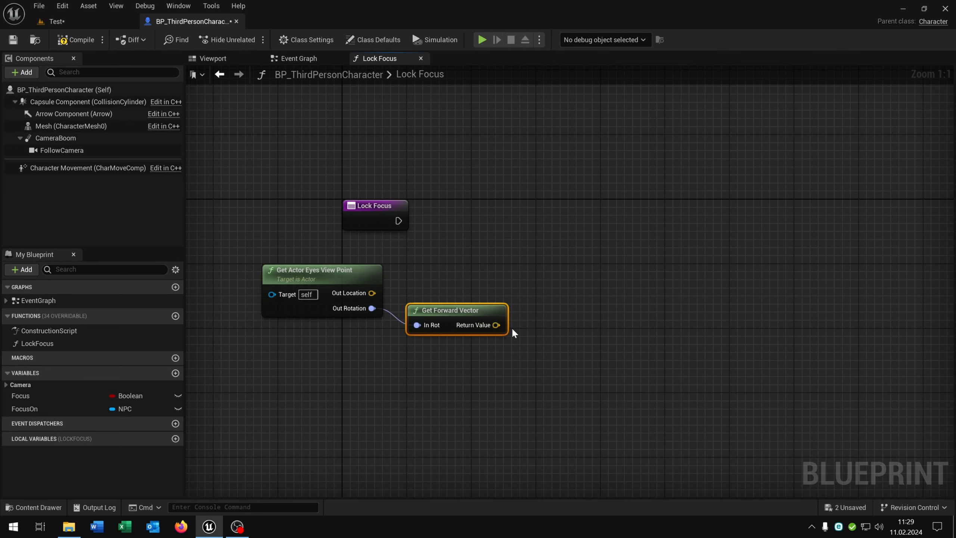
drag(496, 324, 555, 335)
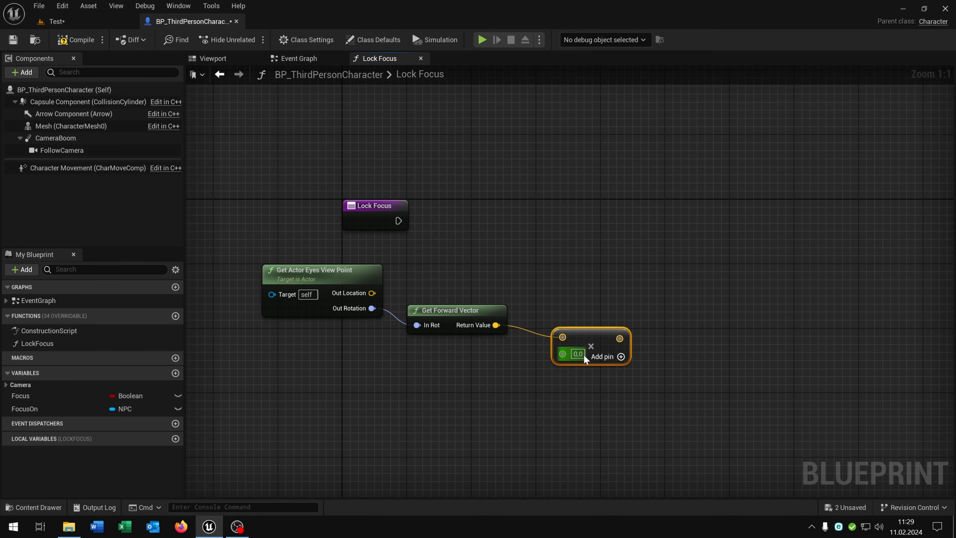
text(500.0)
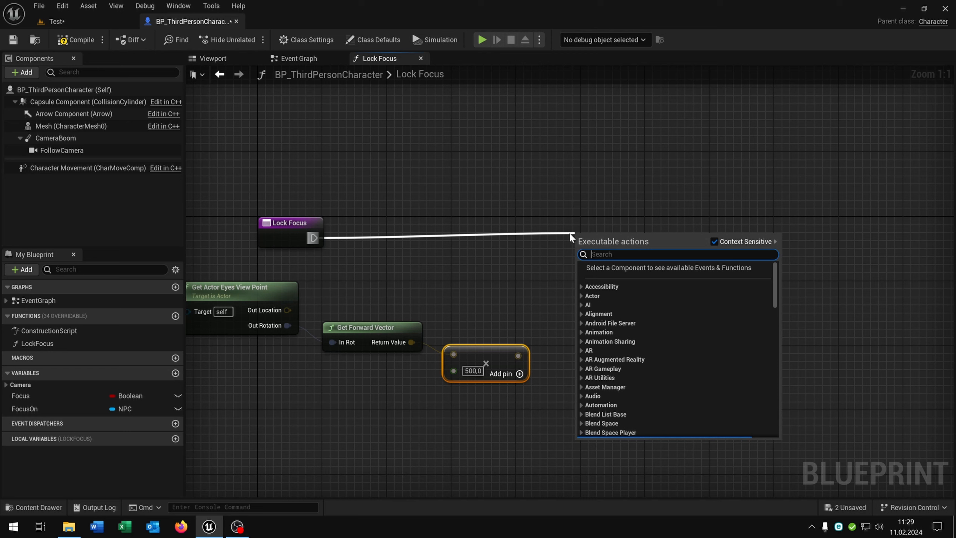
Step: Add a radius-250 Sphere Trace For Objects from eye location to location plus offset, targeting WorldStatic
text(phere trace)
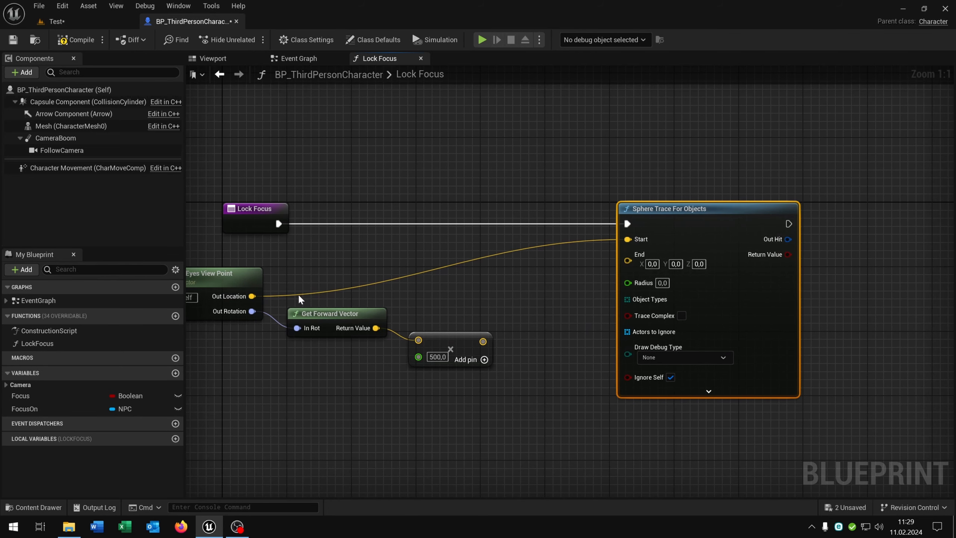
drag(249, 296, 547, 305)
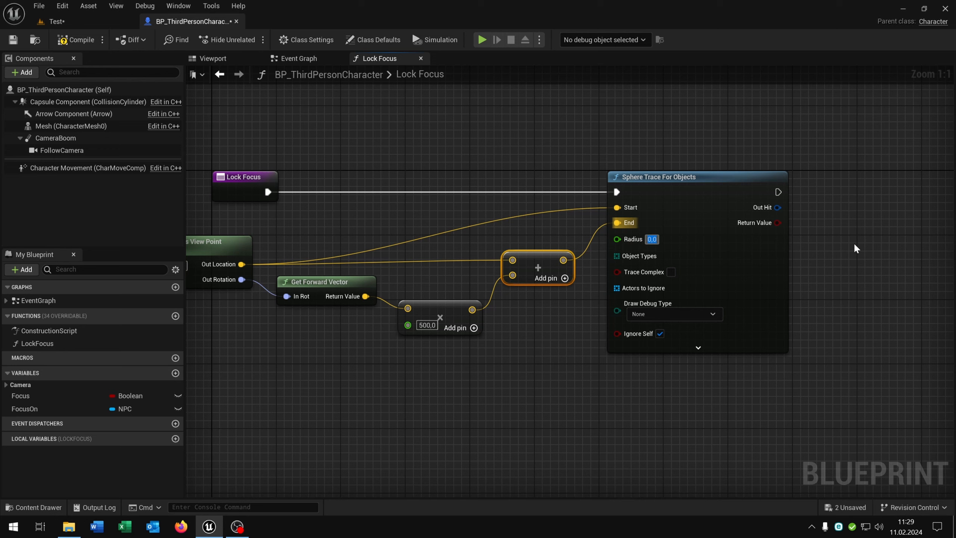
text(250,0)
text(make)
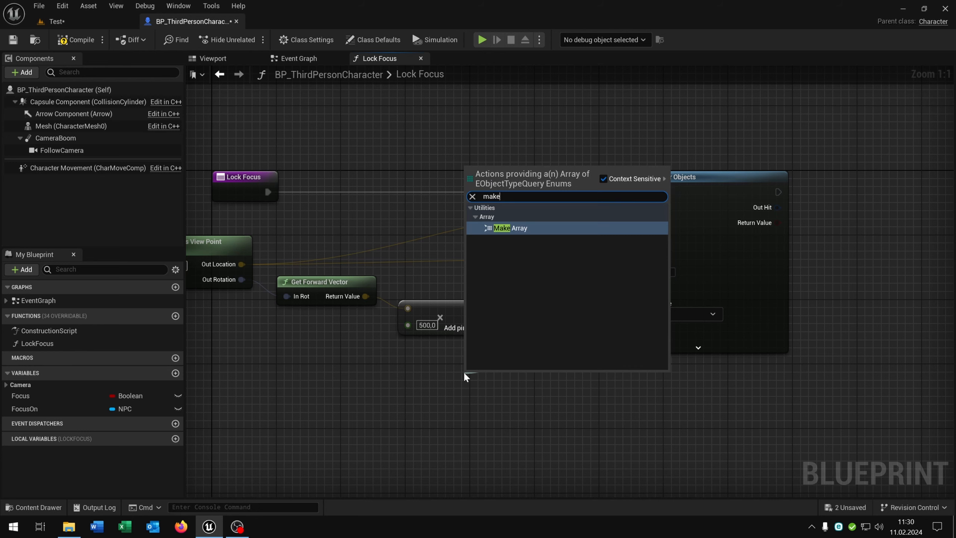
click(510, 228)
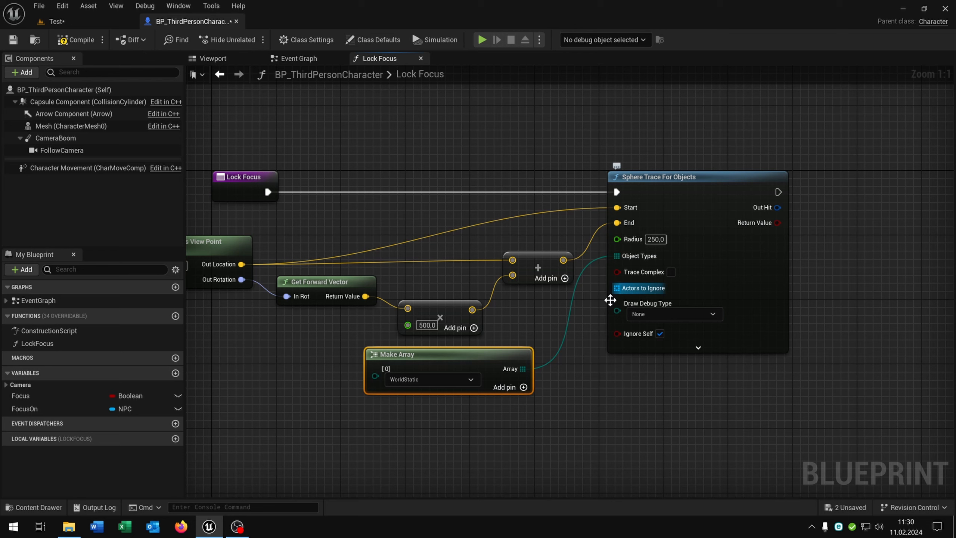
click(432, 379)
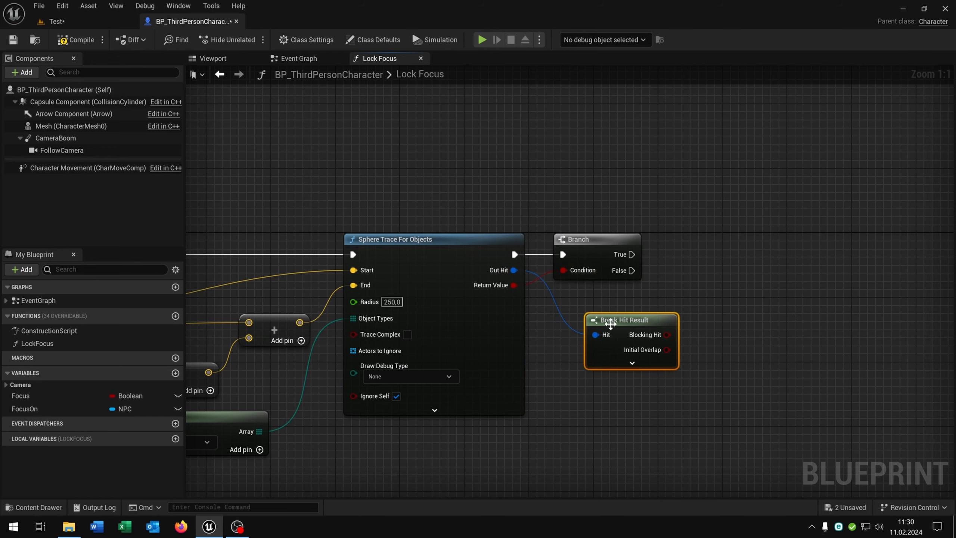
Step: Cast the trace's Hit Actor to NPC on Branch True and store As NPC in FocusOn
click(631, 362)
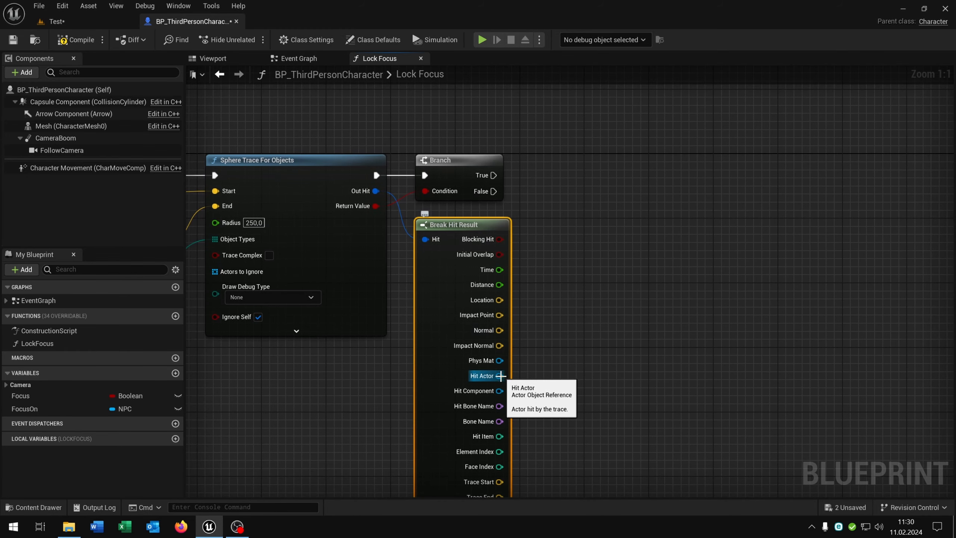
drag(500, 376, 571, 186)
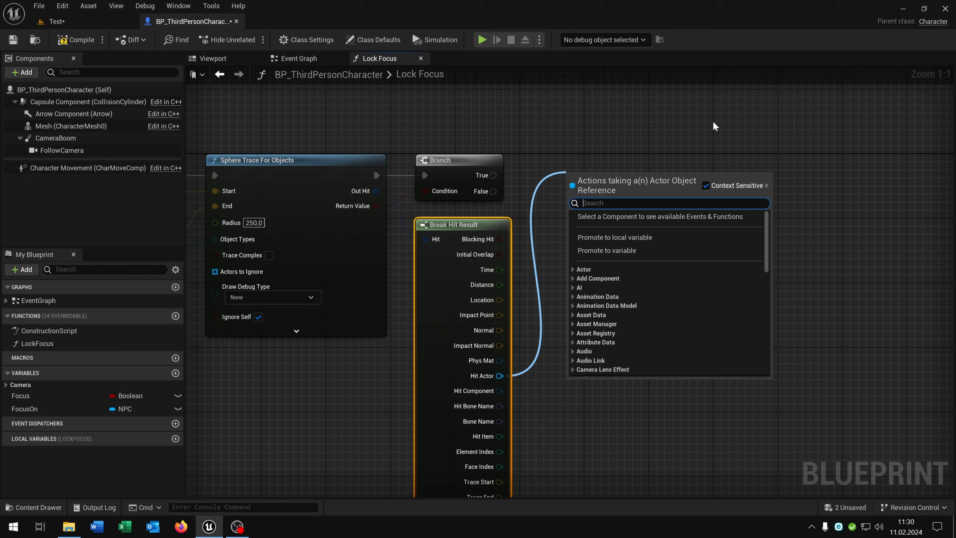
text(cast to)
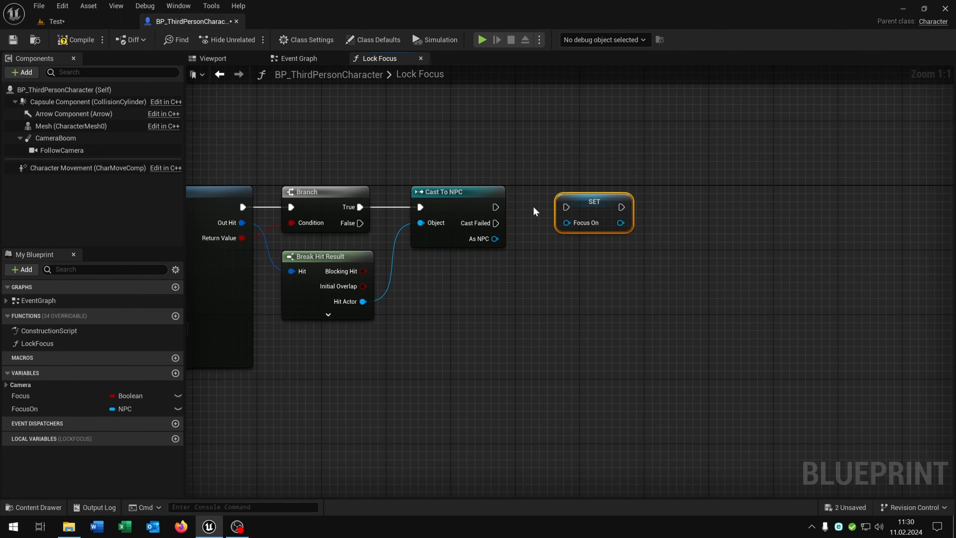
drag(495, 238, 565, 223)
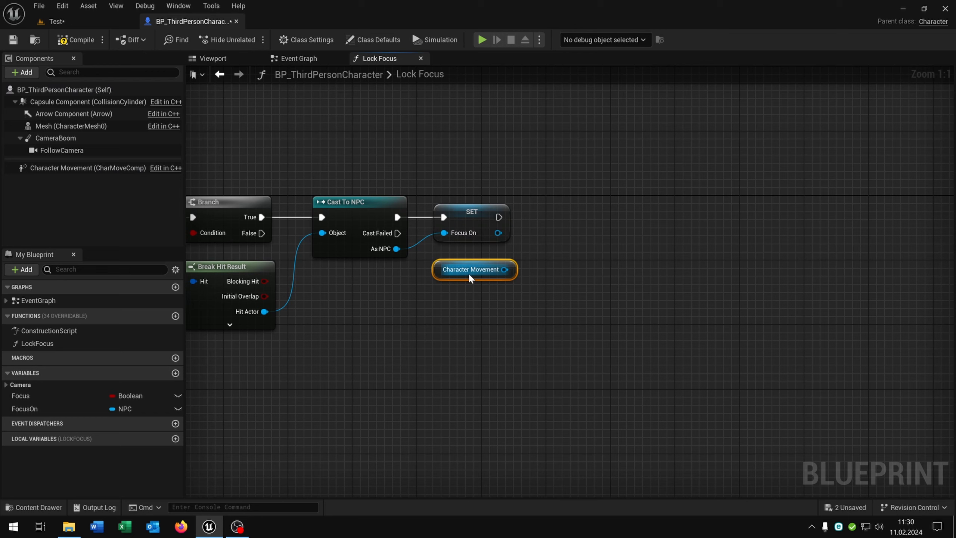
click(298, 58)
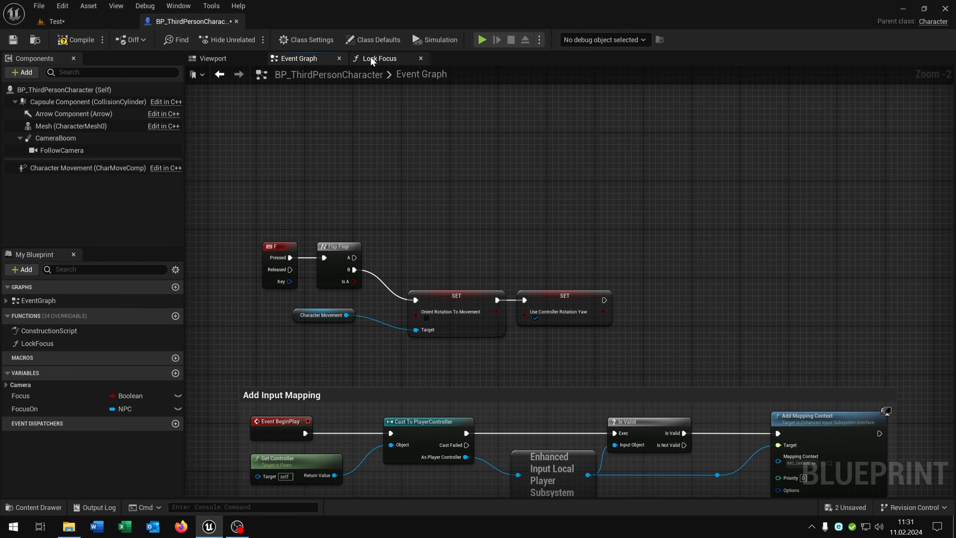
Step: Return to the Lock Focus function graph for the rotation settings
click(379, 58)
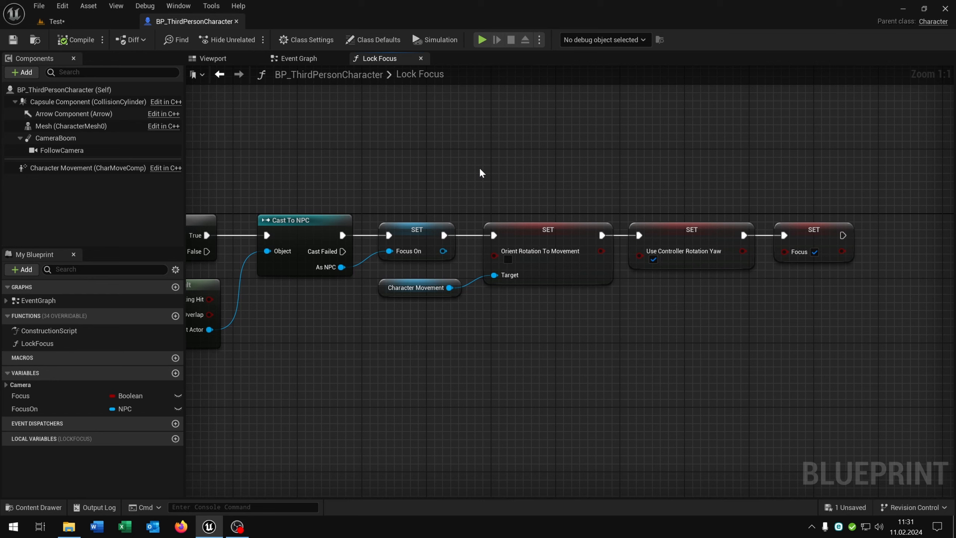
mouse_move(248, 224)
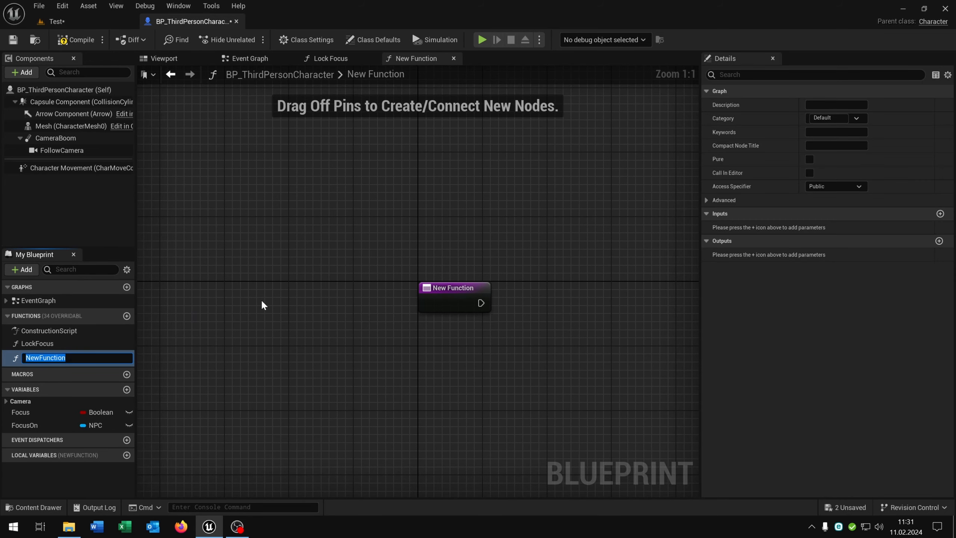
Step: Name the new function LoseFocus and close the Lock Focus and Lose Focus graphs
text(LoseFo)
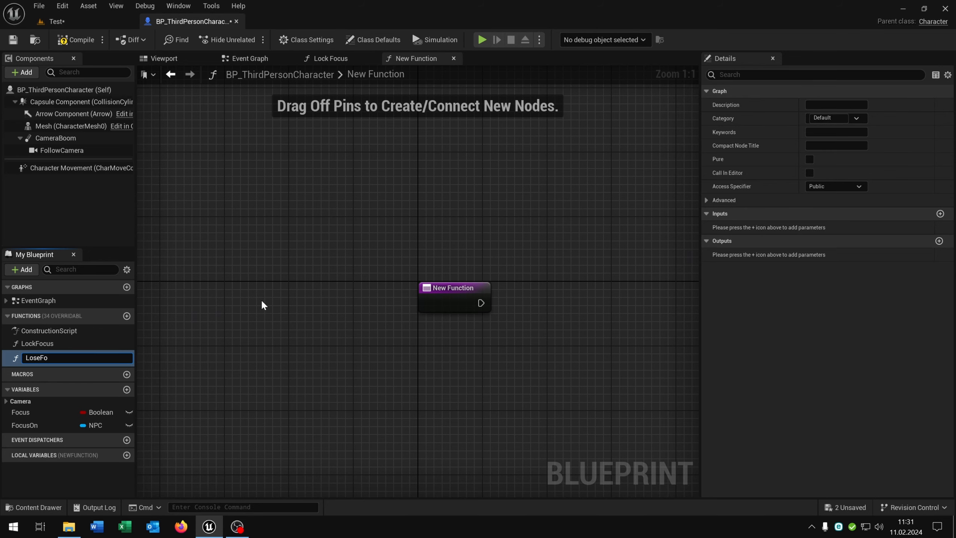
text(LoseFocus)
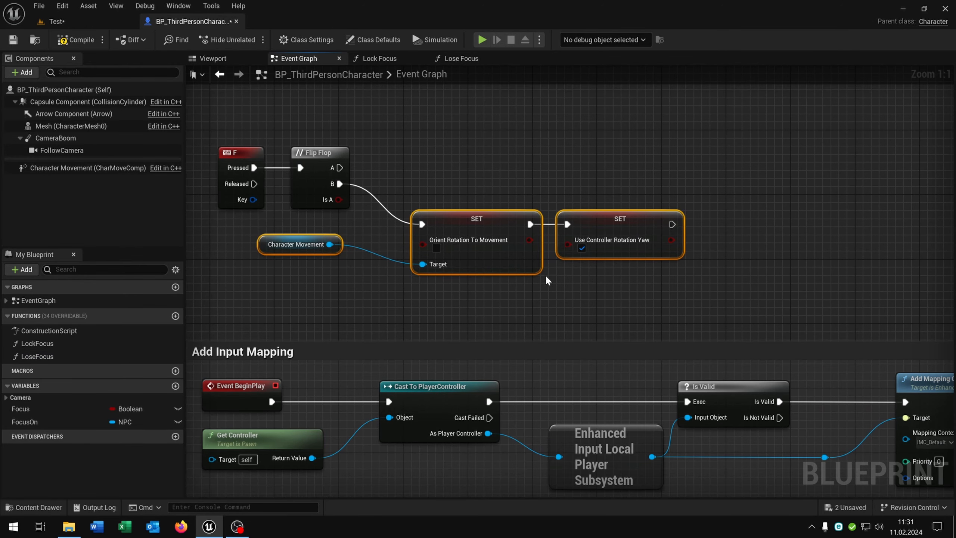
click(461, 58)
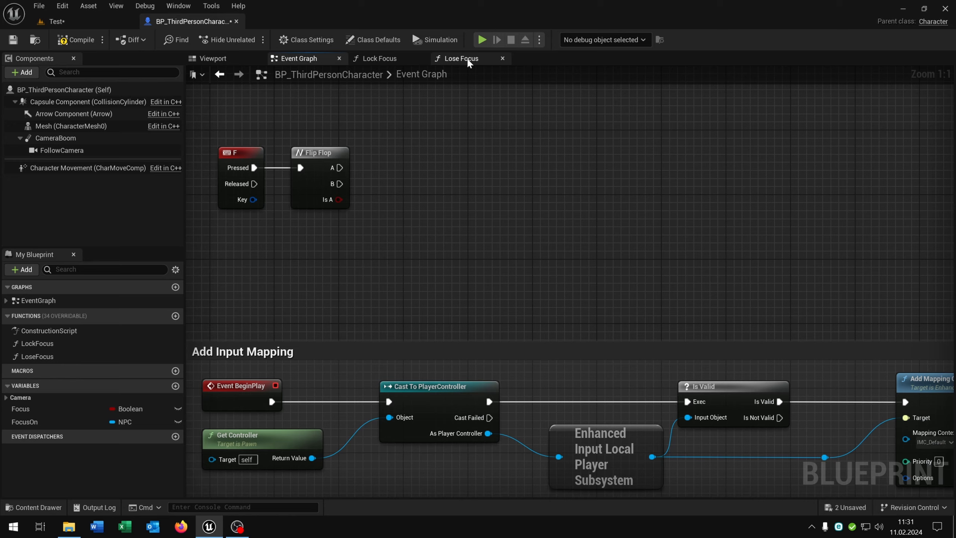
click(460, 58)
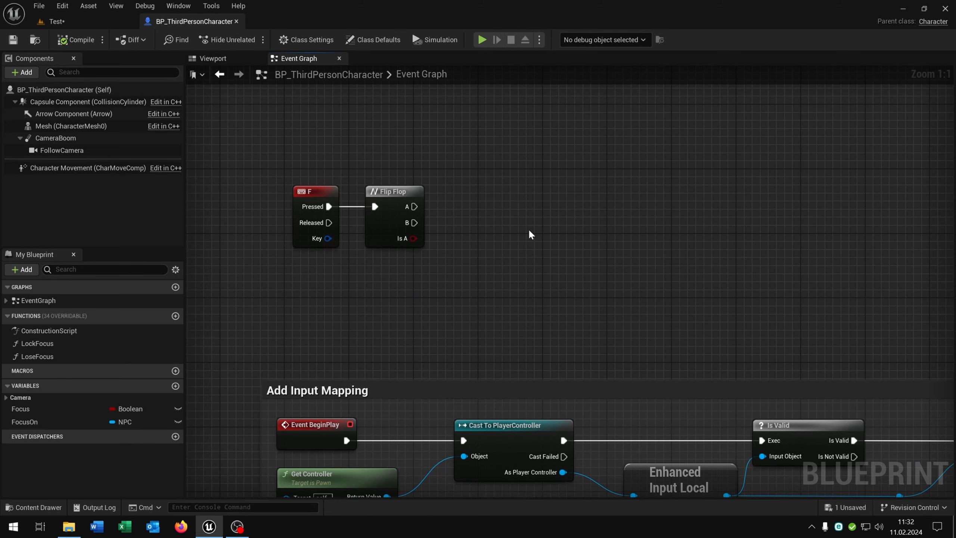
Step: Move the F/Flip Flop nodes lower and Event Tick higher while wiring the Focus logic
drag(530, 234, 561, 289)
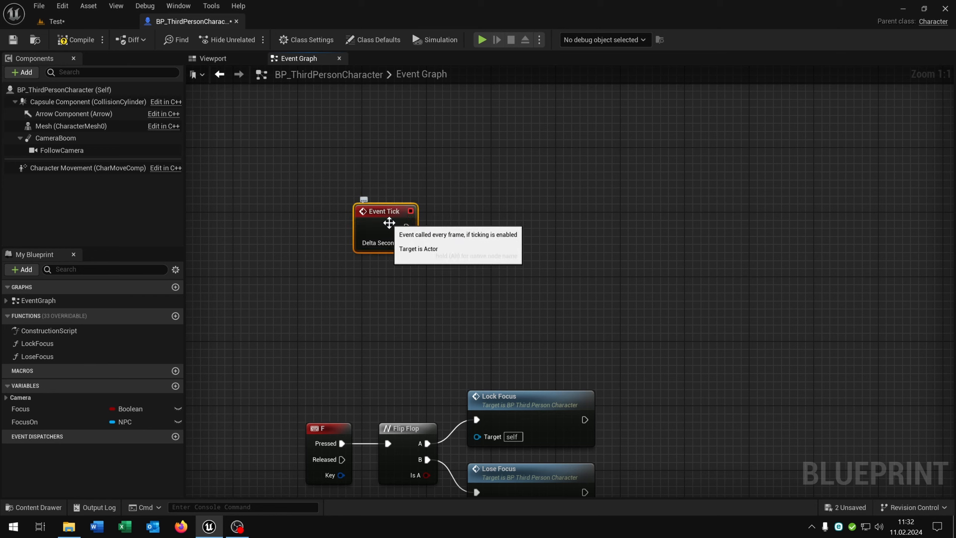
drag(389, 222, 357, 186)
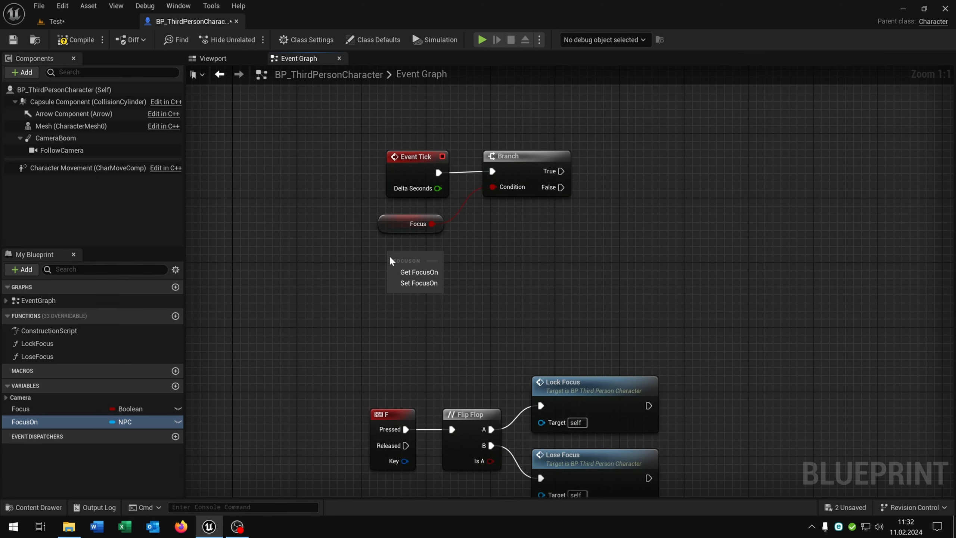
Step: Add a FocusOn getter and Get Actor Location nodes for FocusOn and self
click(419, 271)
text(get actor lo)
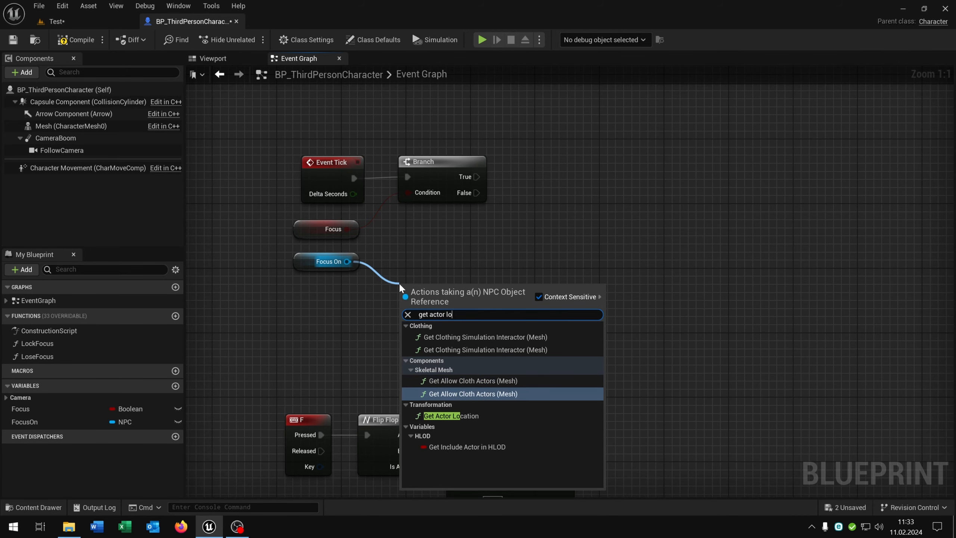
click(446, 415)
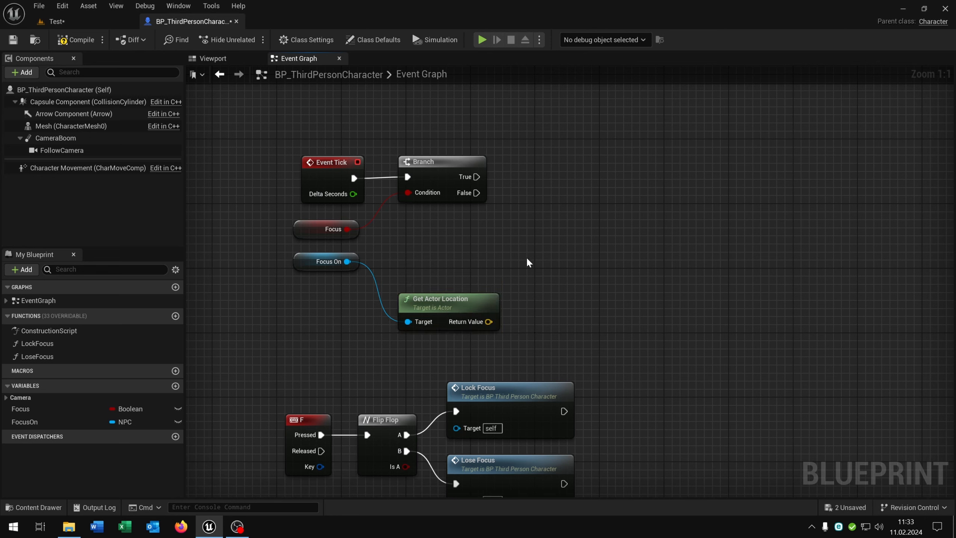
text(get actor loc)
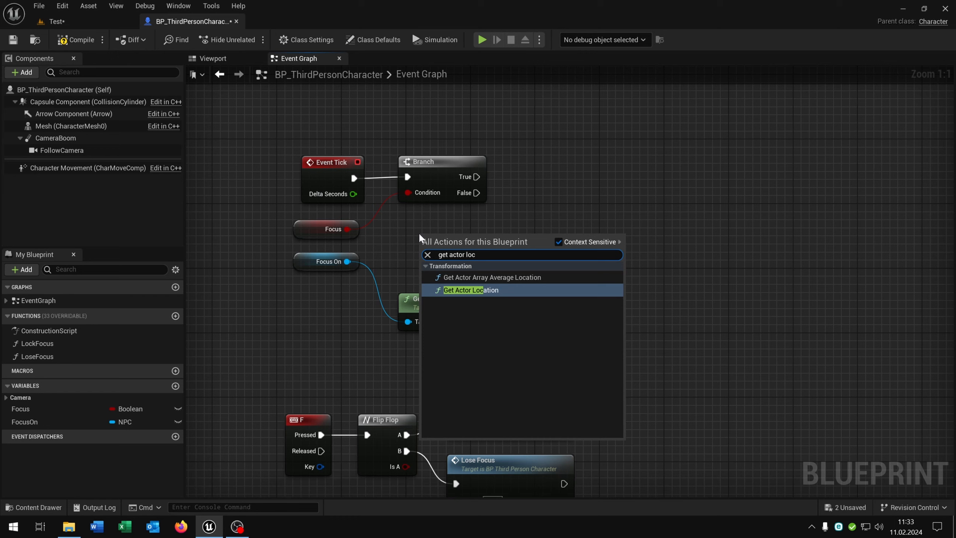
click(470, 290)
text(find)
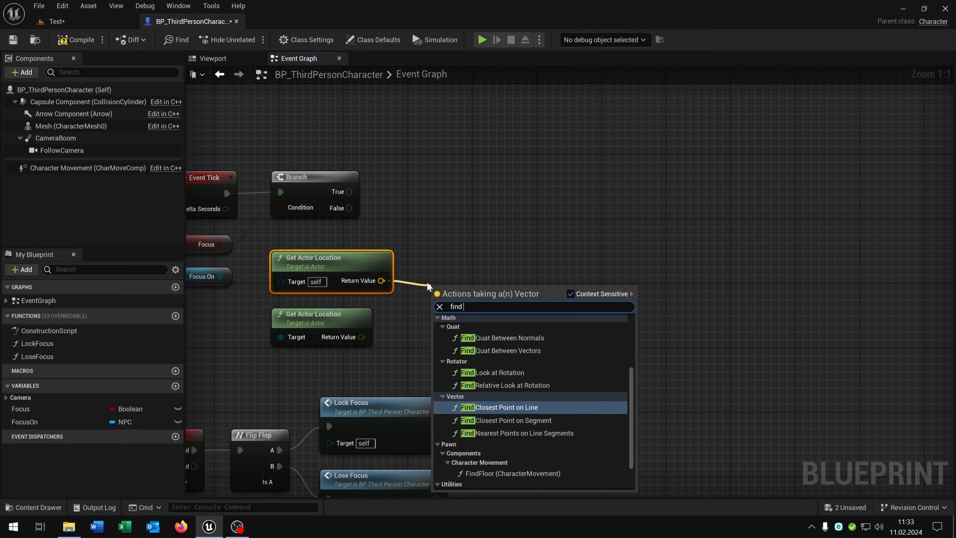
text(lo)
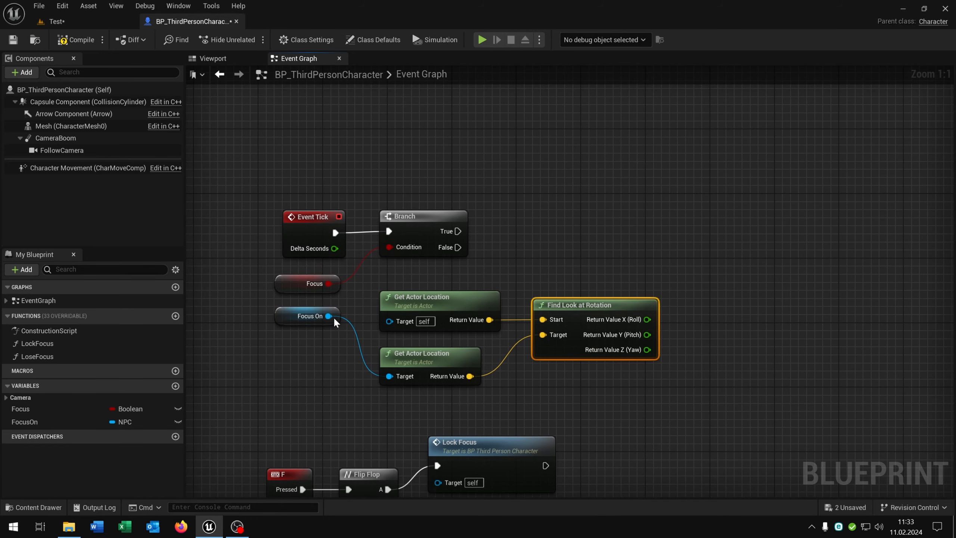
Step: Add an Is Valid check on the FocusOn reference
drag(333, 316, 550, 238)
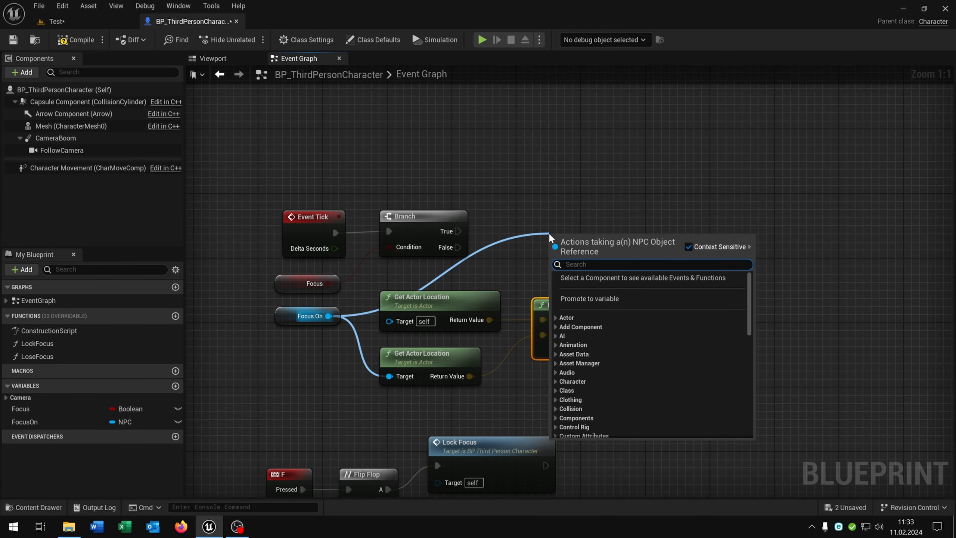
text(is va)
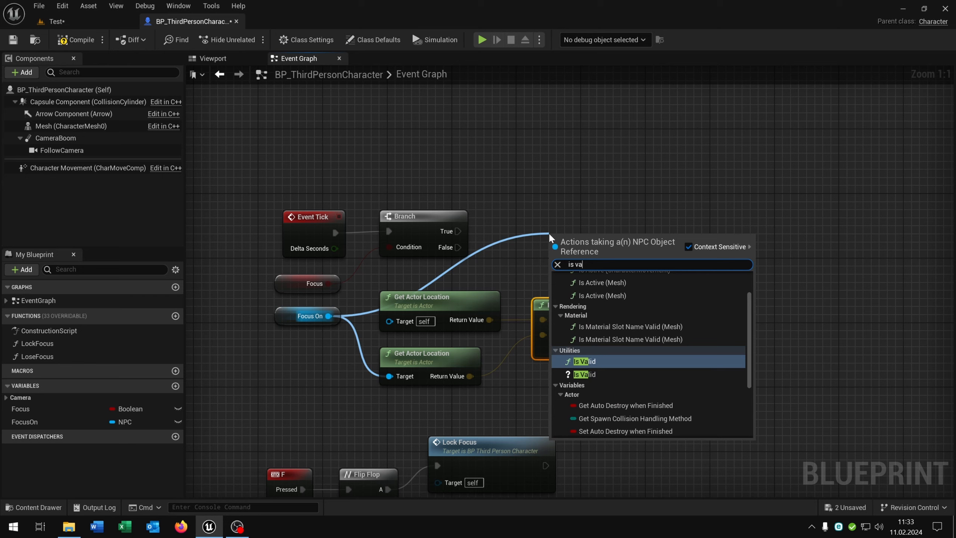
click(583, 361)
text(set actor t)
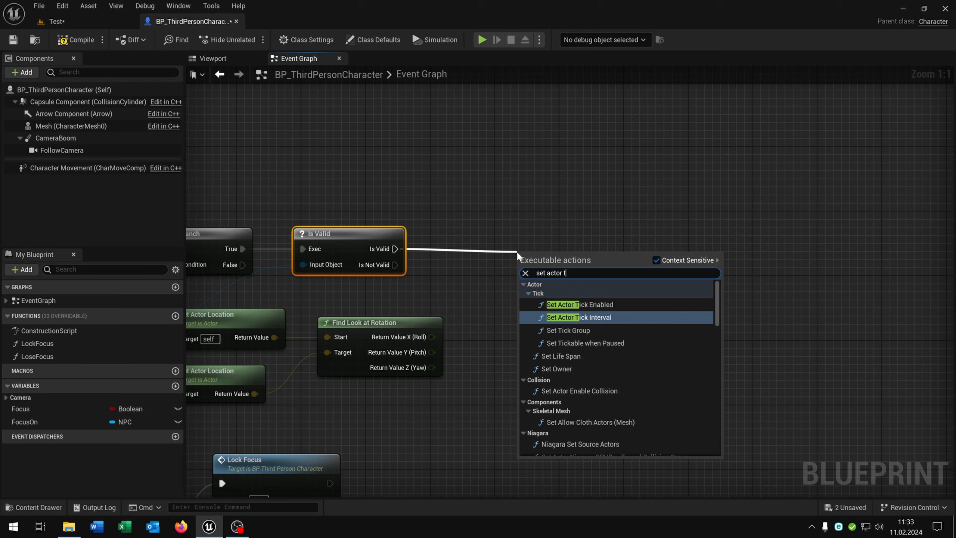
Step: Add Set Actor Rotation for the look-at result, plus Get Player Controller
click(569, 317)
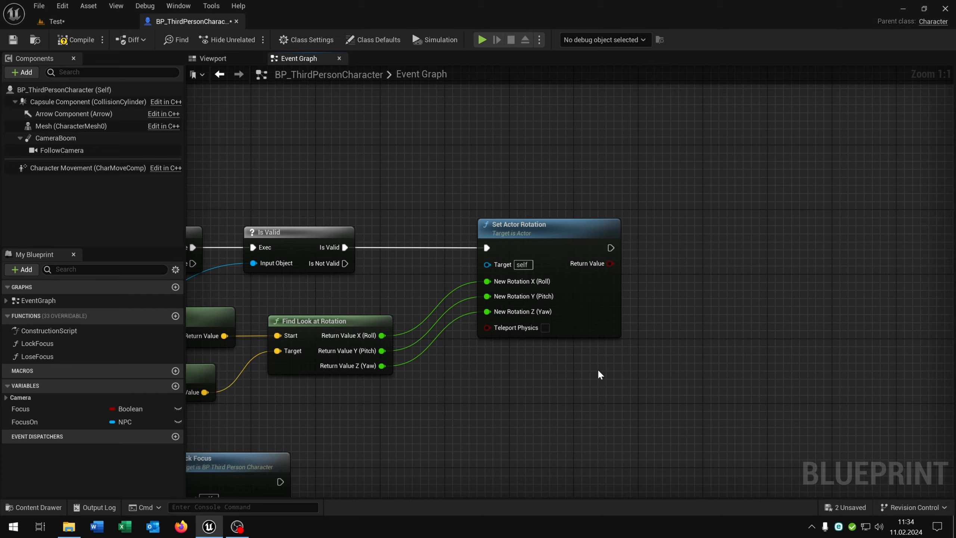
text(ge)
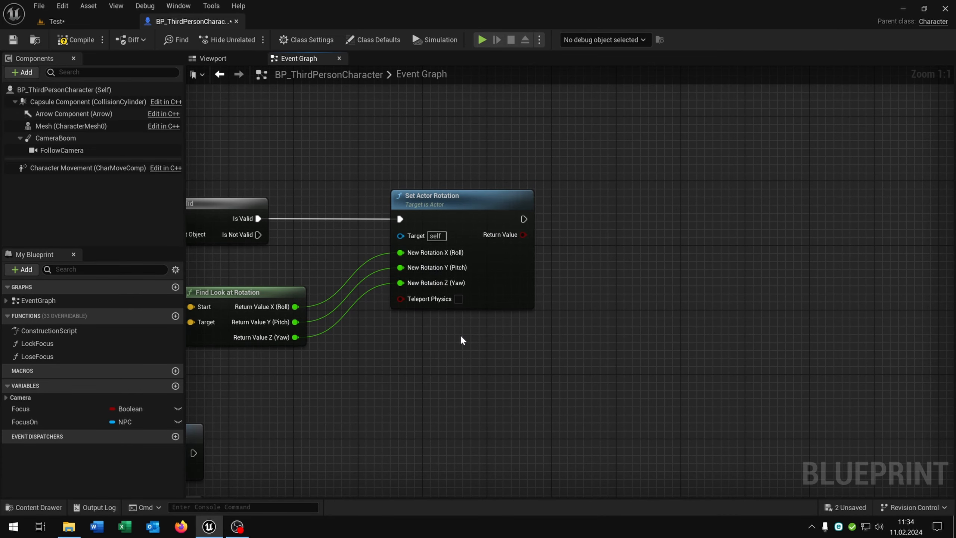
click(462, 339)
text(set control)
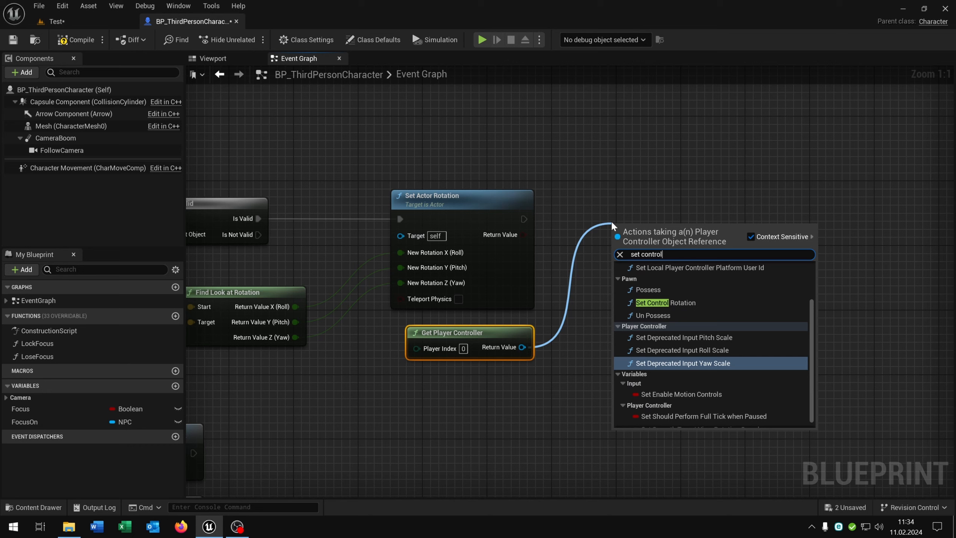
Step: Add Set Control Rotation on Get Player Controller using look-at yaw and pitch -15
click(658, 303)
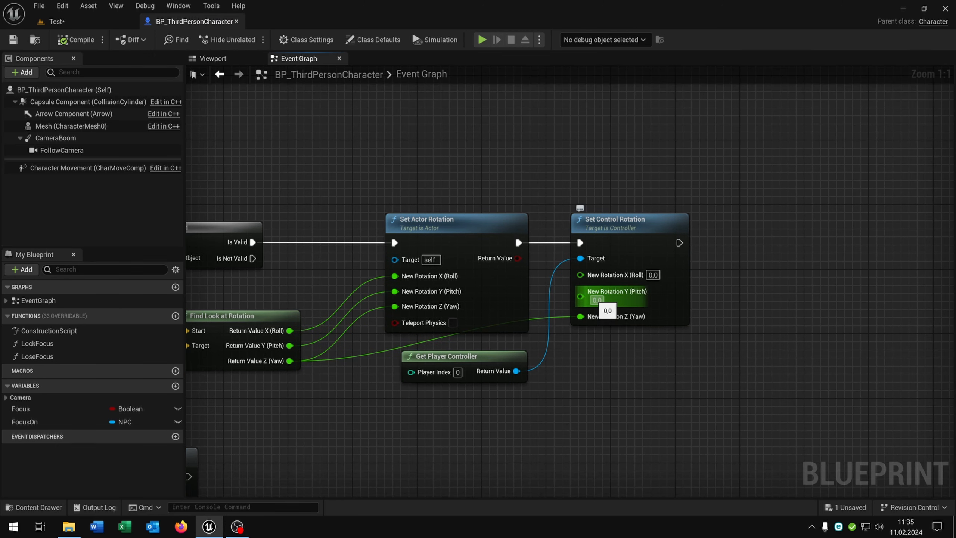
text(-15)
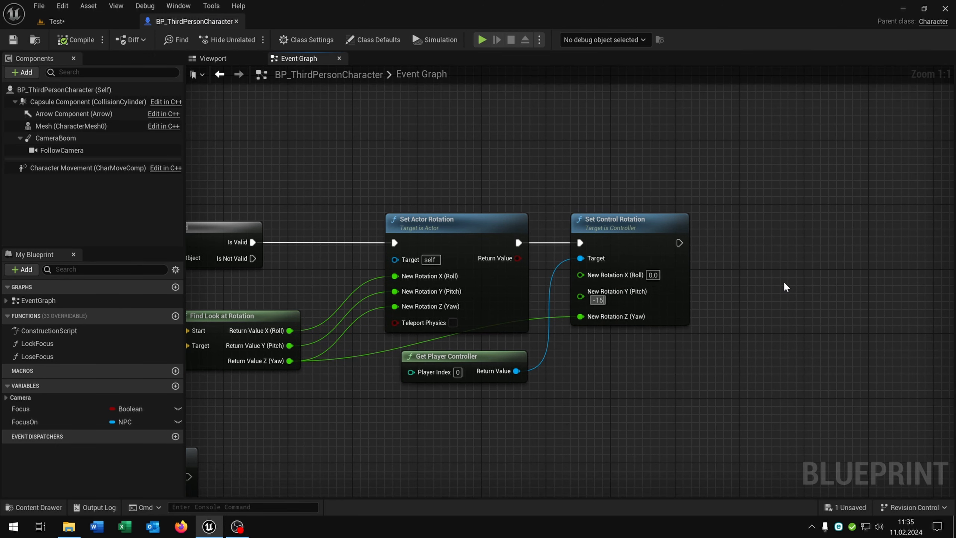
text(-15,0)
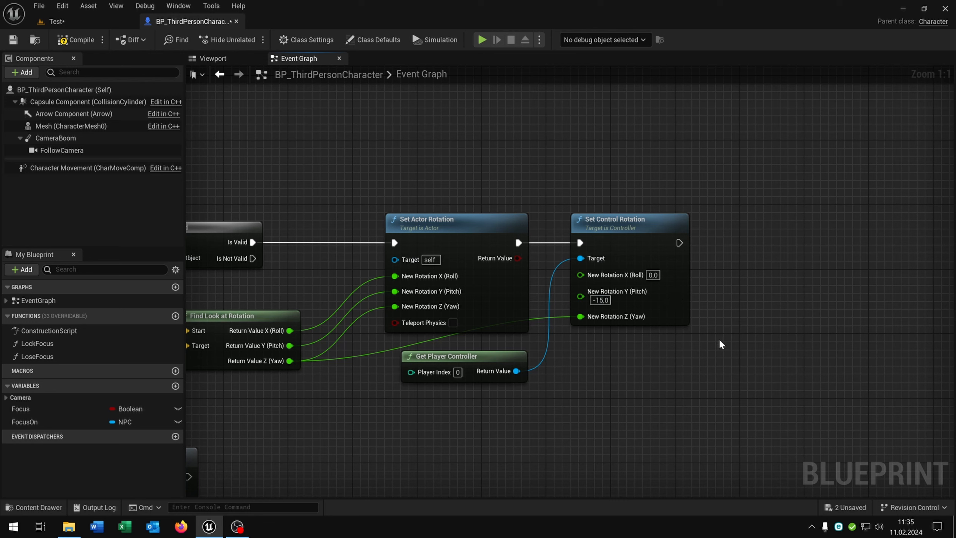
mouse_move(367, 162)
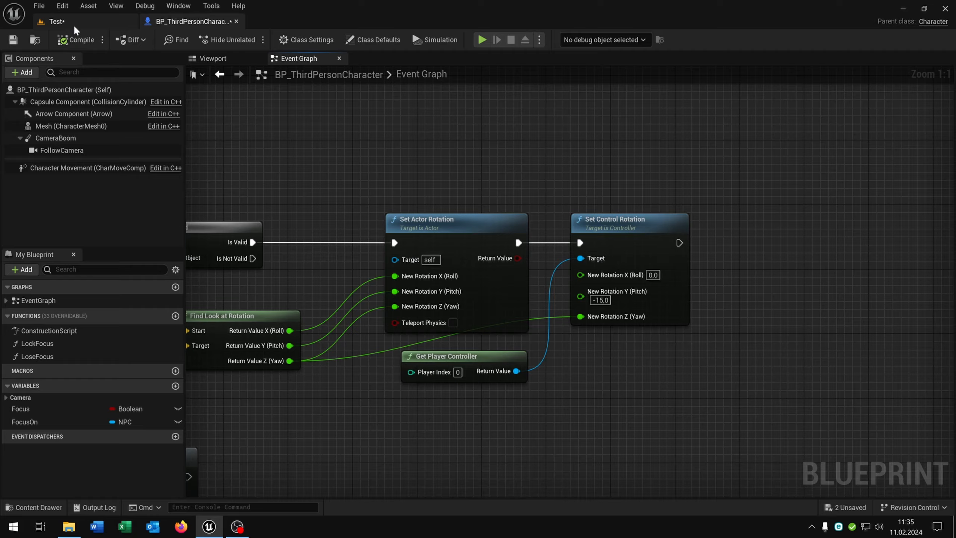
Step: Play-test the Test level beside the NPCs, then stop and return to the editor
click(481, 39)
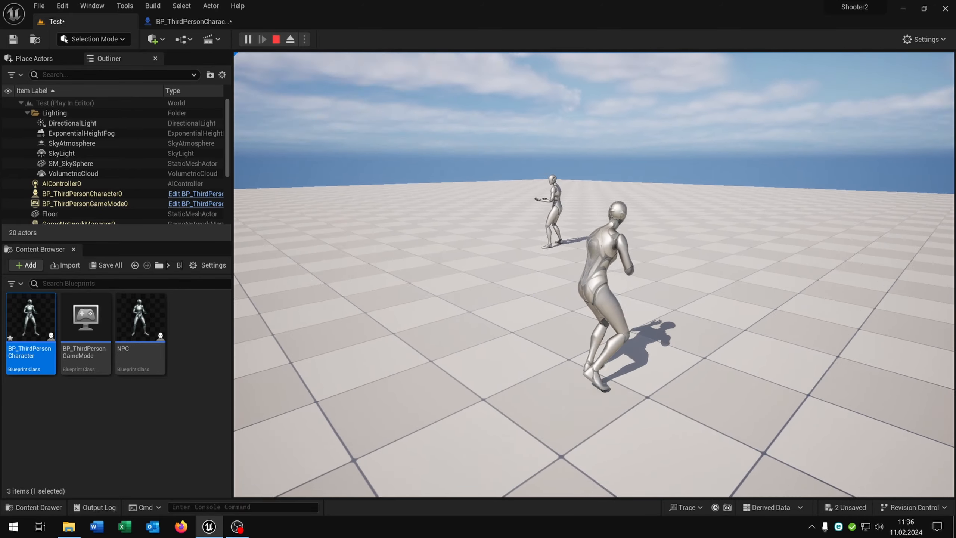
click(275, 39)
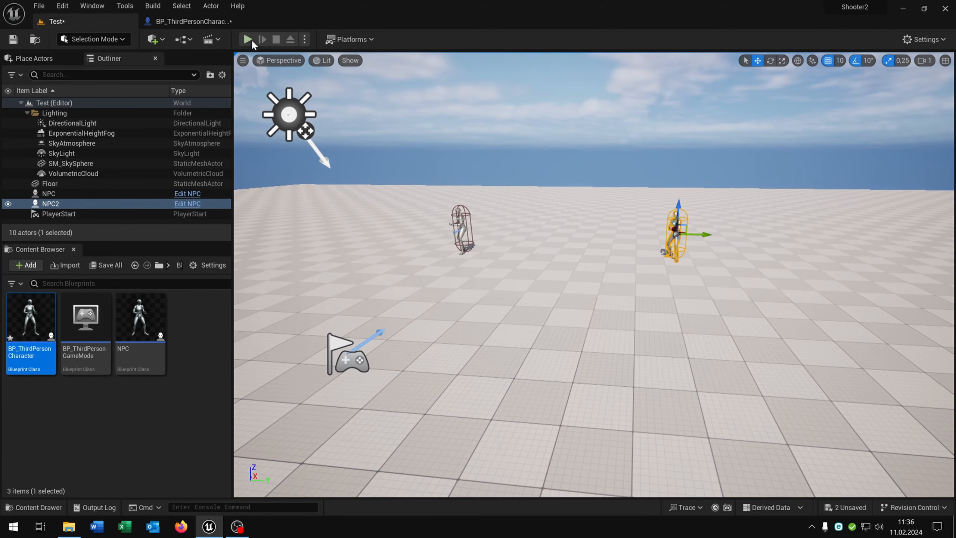
click(248, 38)
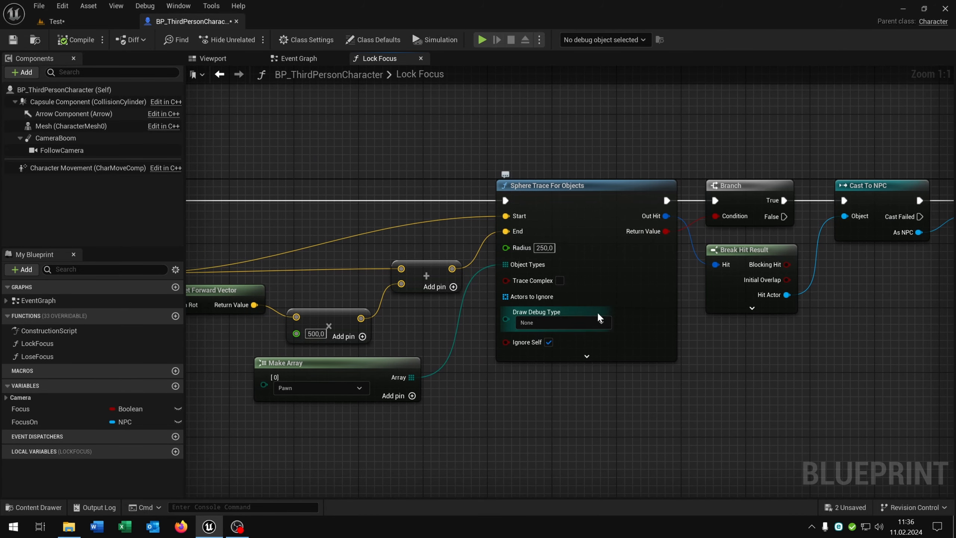
Step: Set Sphere Trace For Objects' Draw Debug Type to For Duration and start another play session
click(561, 321)
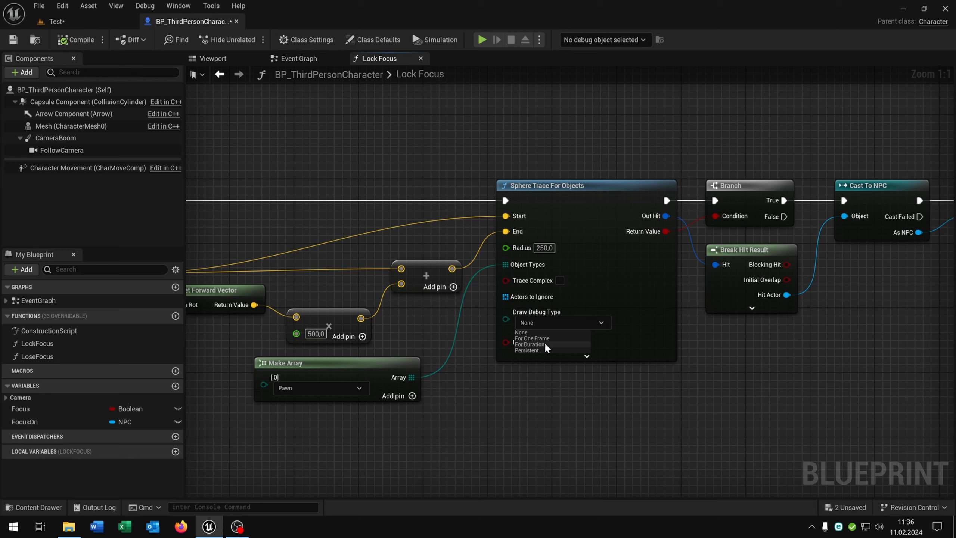
click(531, 344)
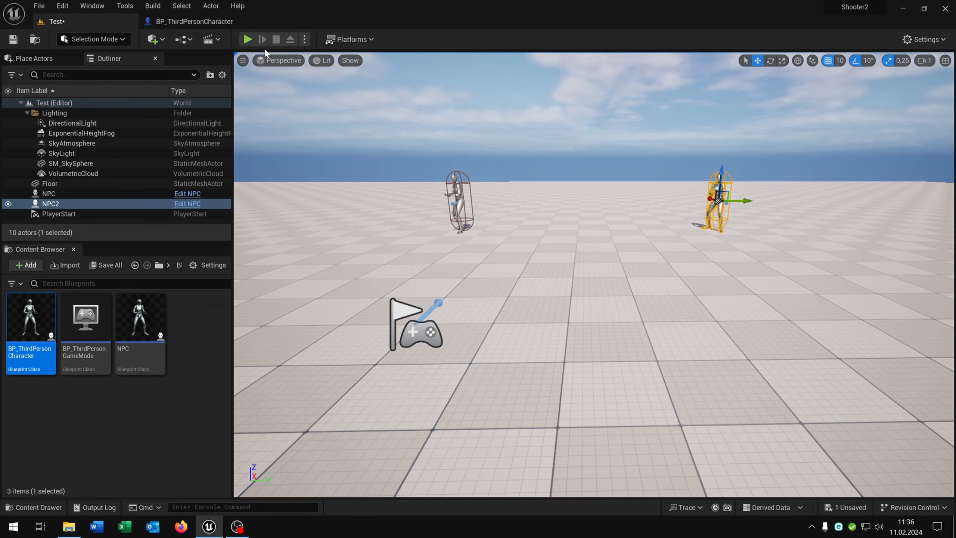
click(246, 39)
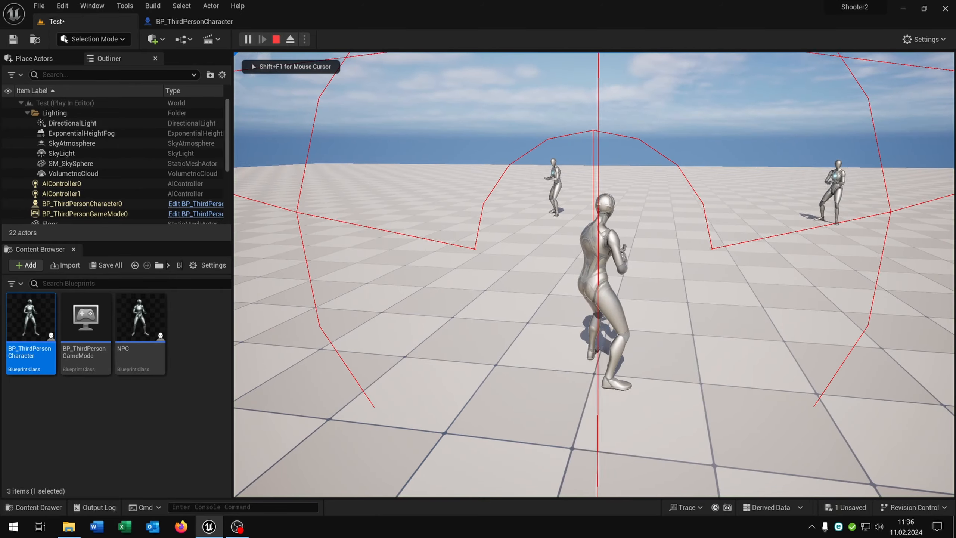